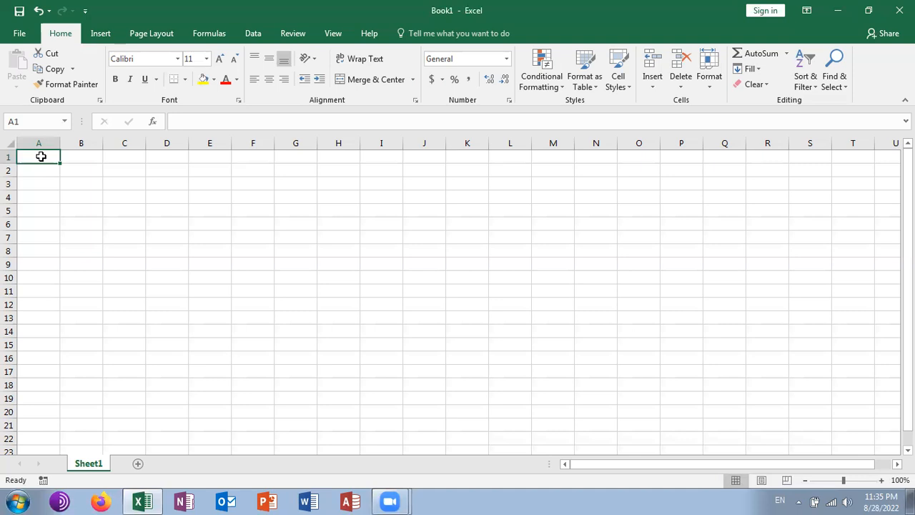
Step: Enter =CHAR(255) in A1, returning the character ÿ
text(0-2)
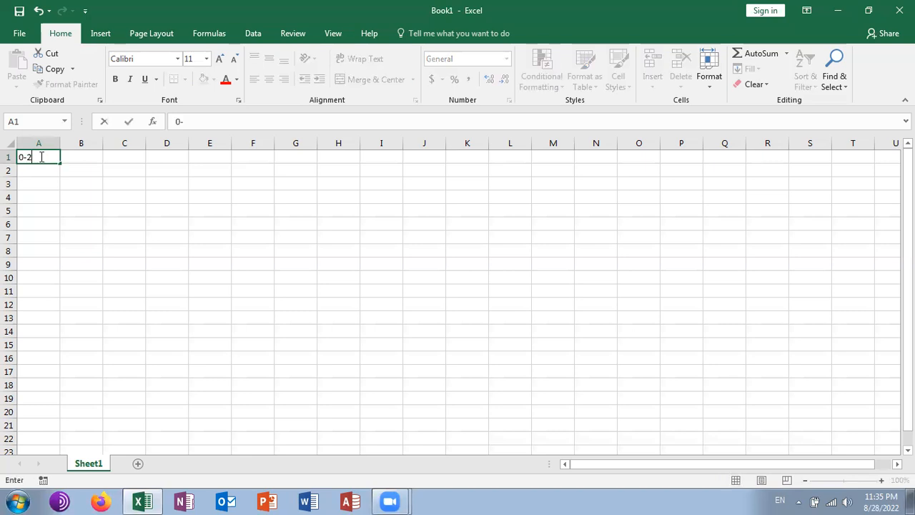
text(55)
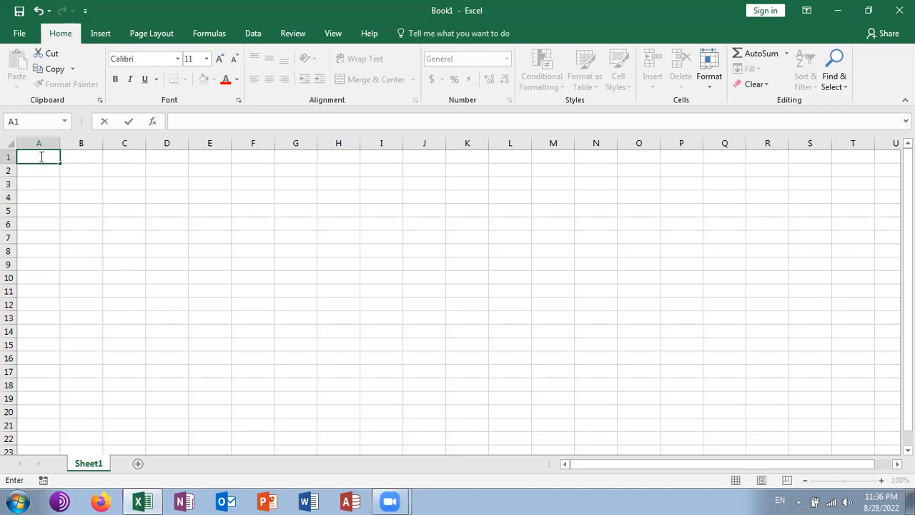
text(=ch)
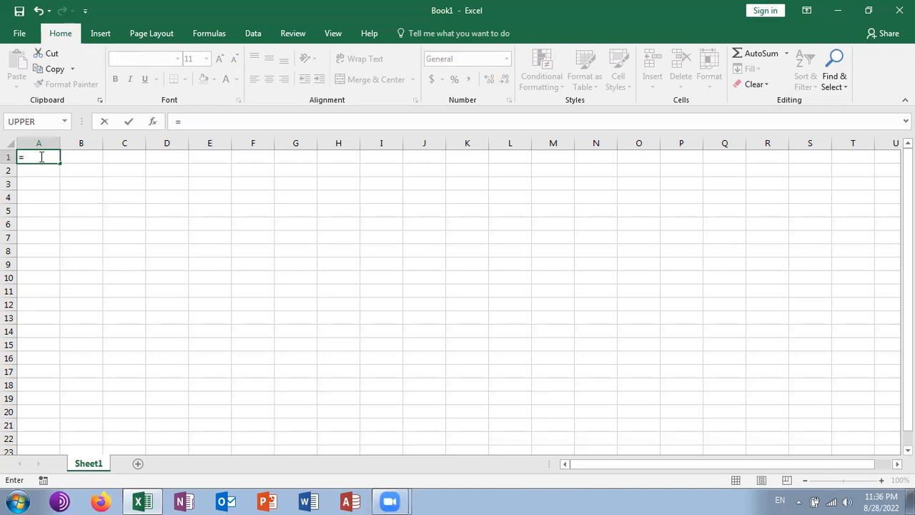
text(char)
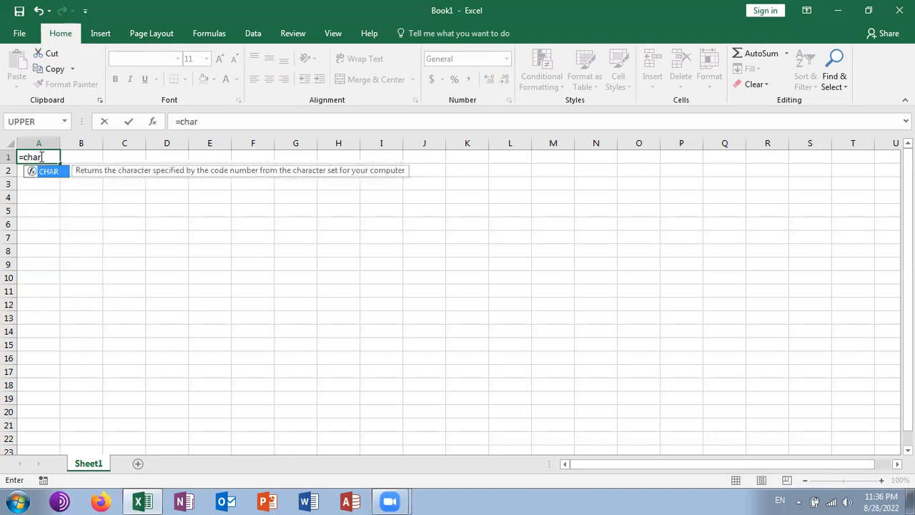
text((255)
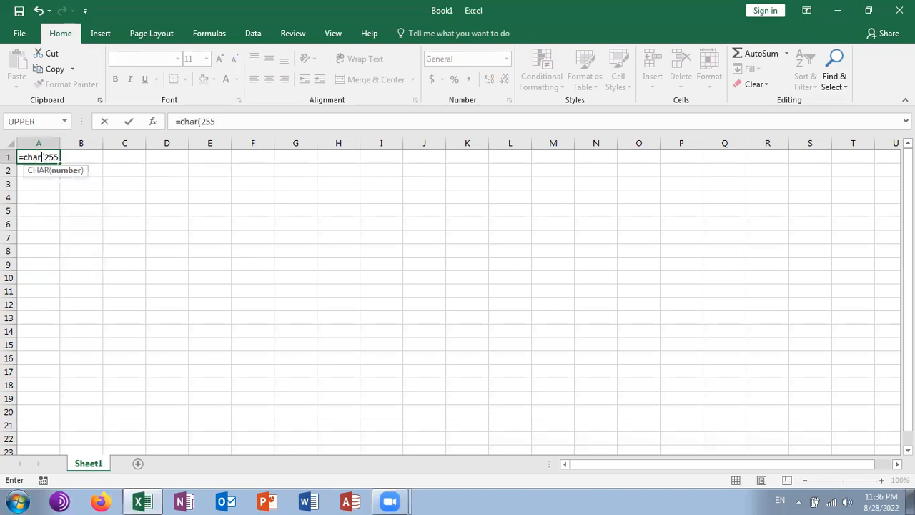
key(Enter)
text(=)
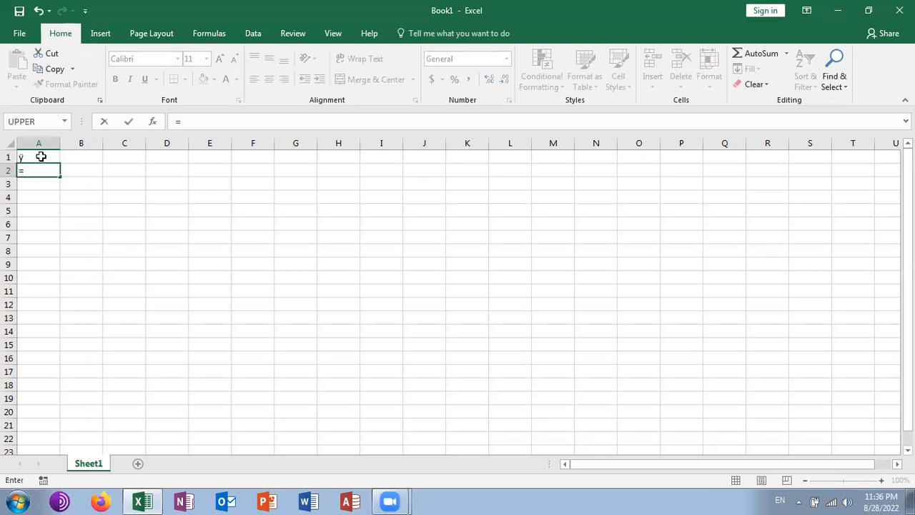
Step: Enter =CHAR(100) in A2 and =CHAR(75) in A3, returning d and K
text(char)
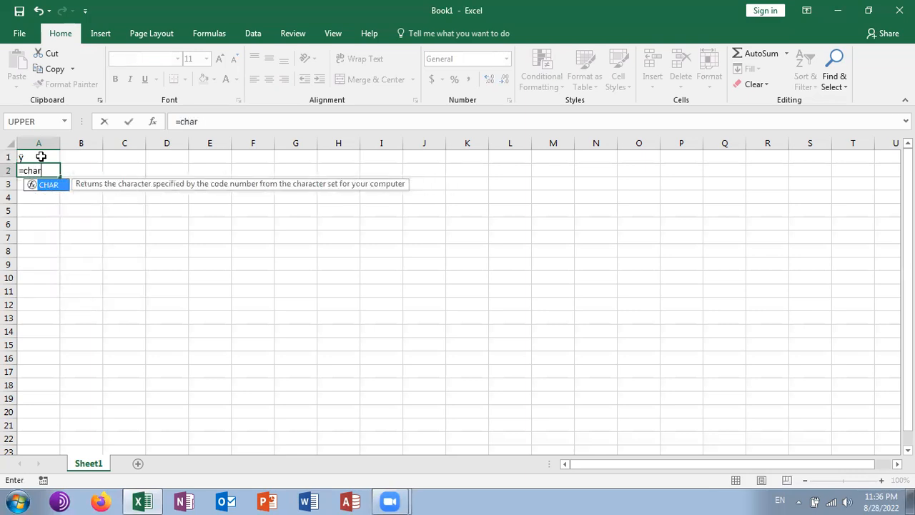
text((100)
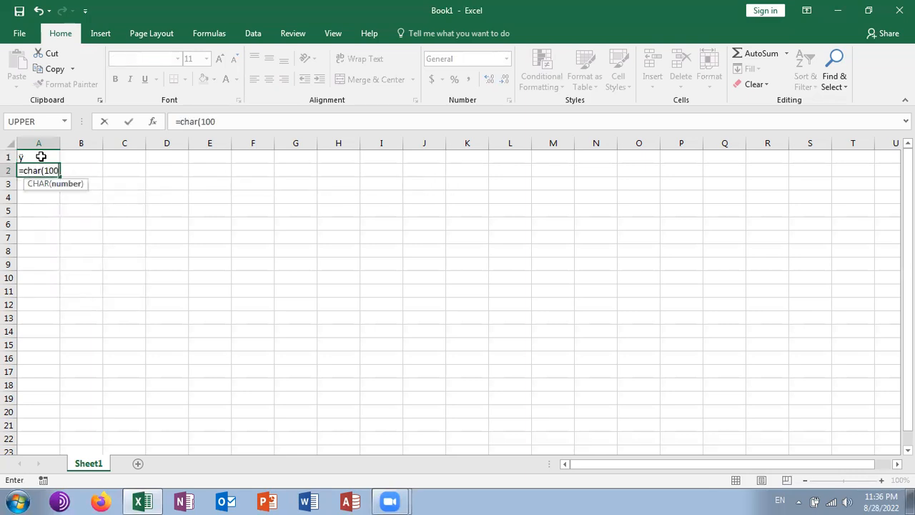
key(Enter)
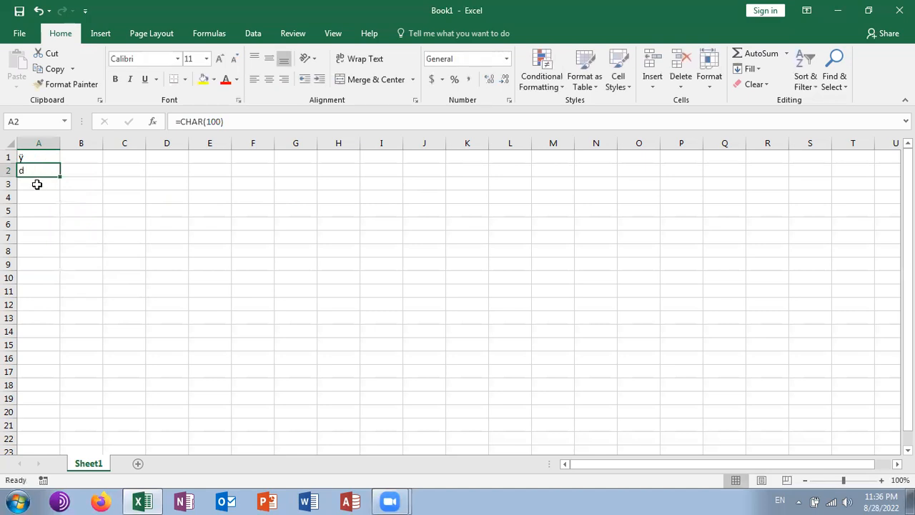
text(=char()
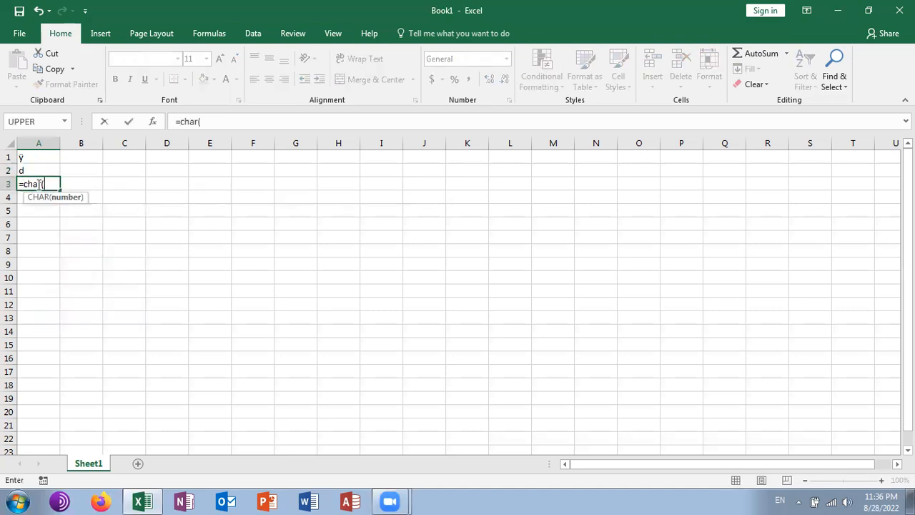
text(75))
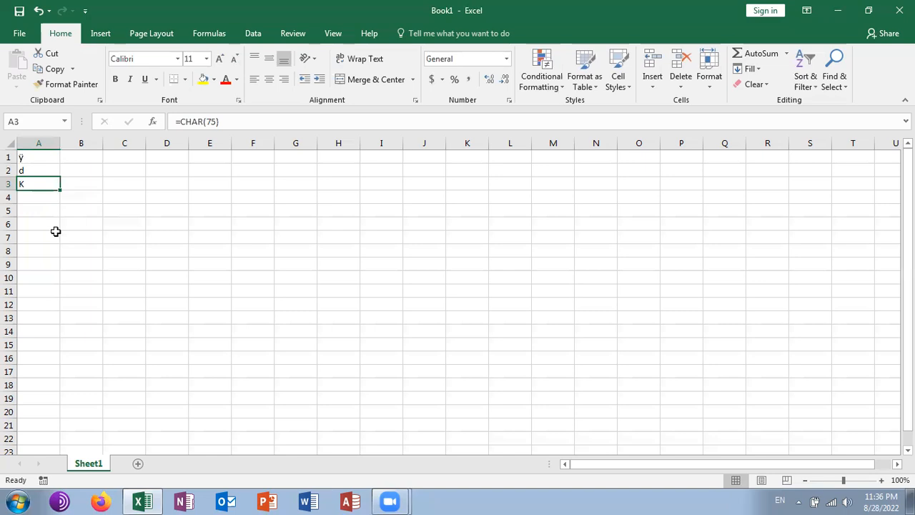
mouse_move(88, 156)
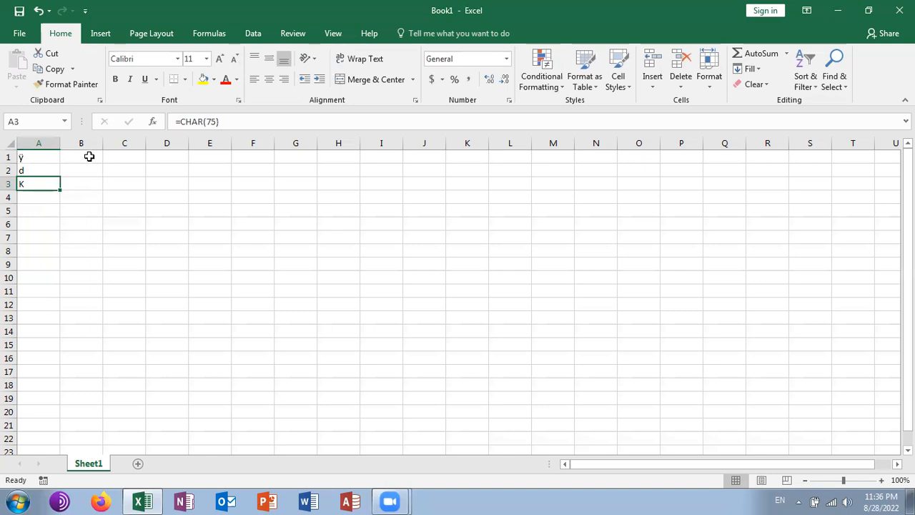
Step: Review the CHAR formula in A1 and select B3 beside the K
click(89, 156)
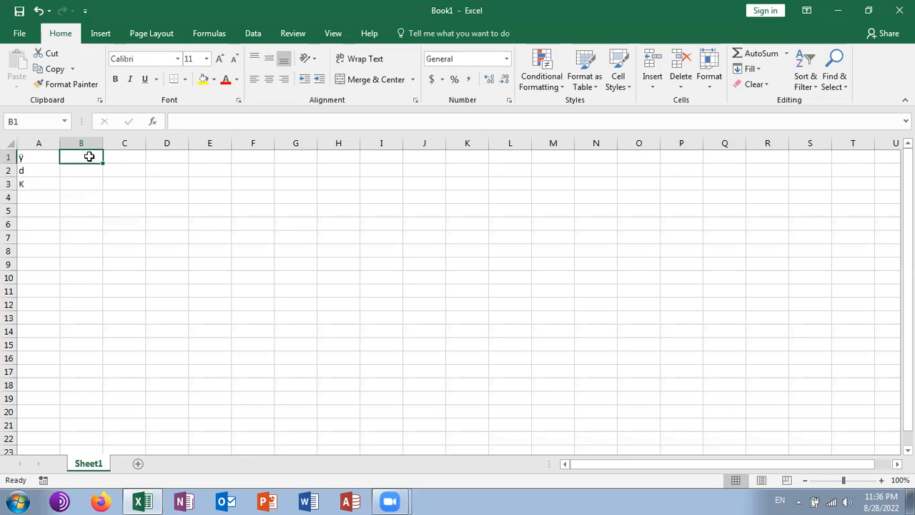
click(39, 156)
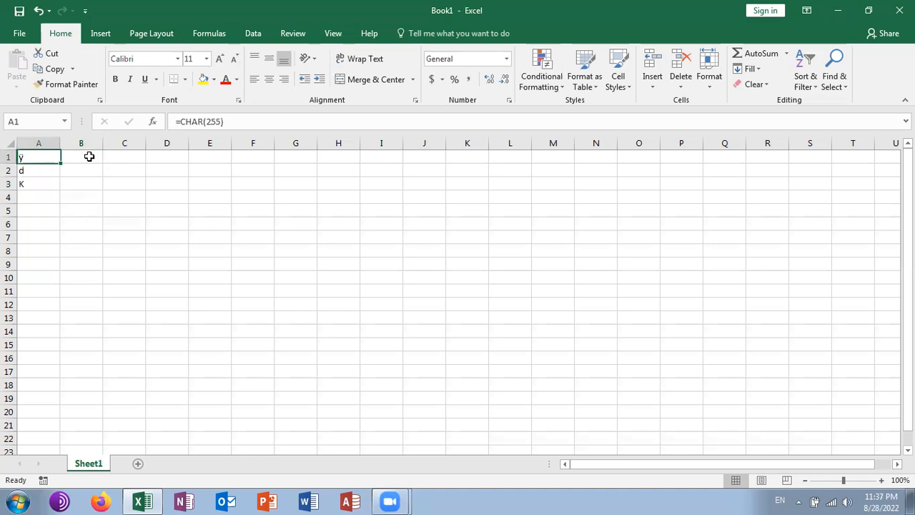
click(38, 183)
text(=)
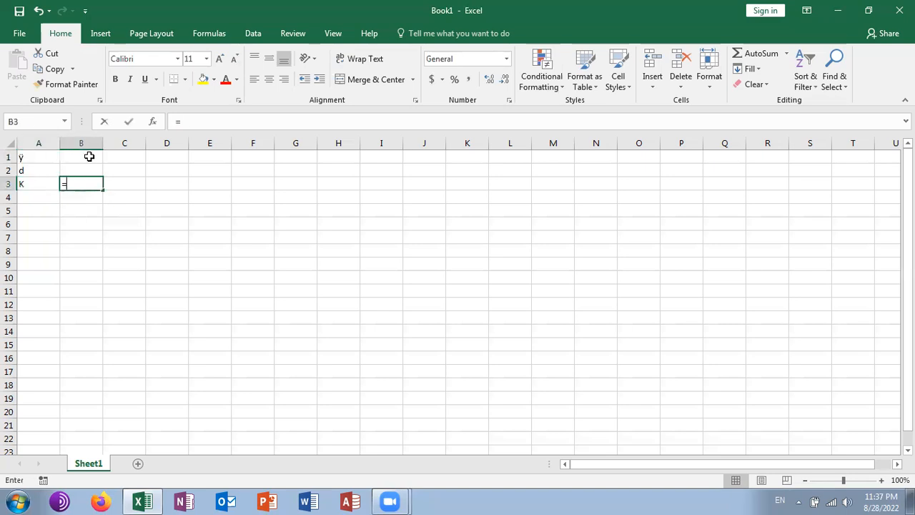
Step: Enter =CODE("K") in B3 so it returns 75
text(code)
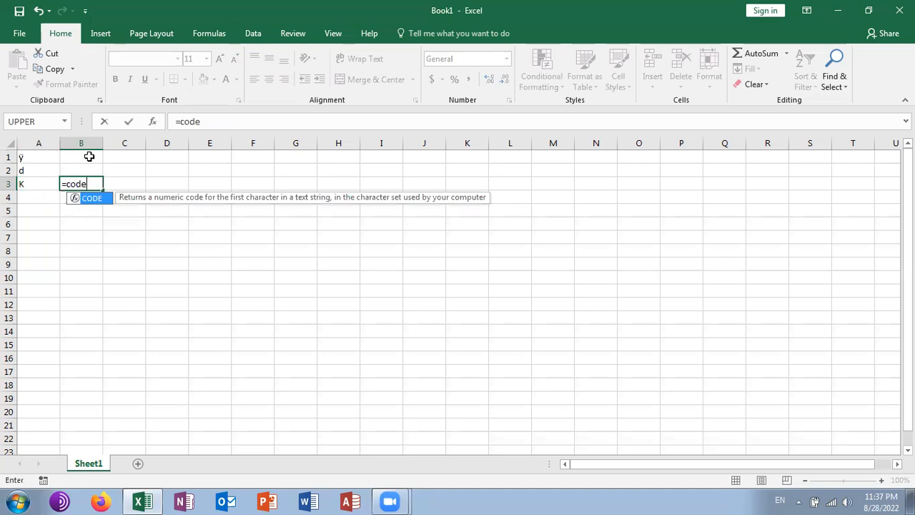
text(()
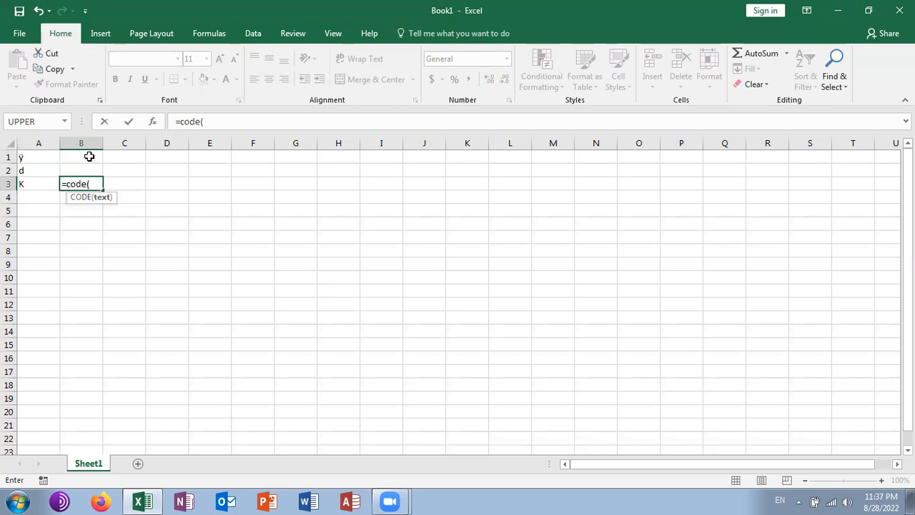
text(K)
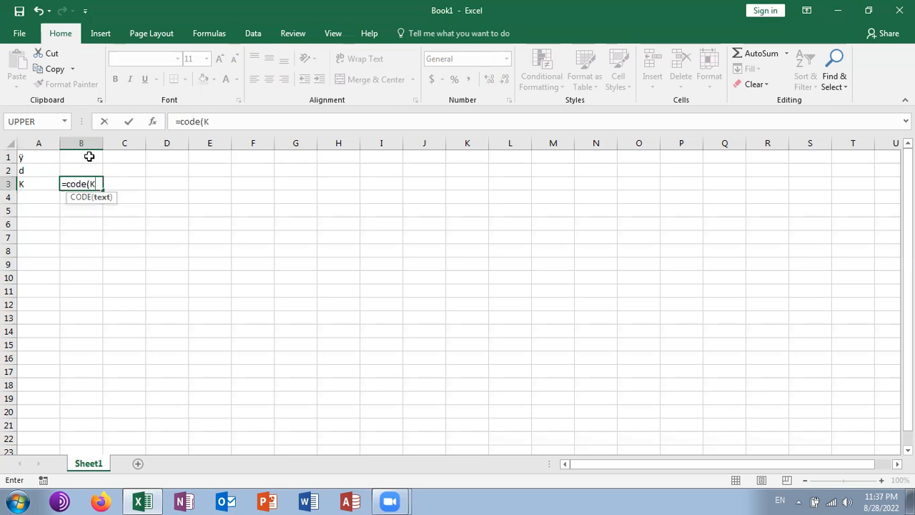
key(Enter)
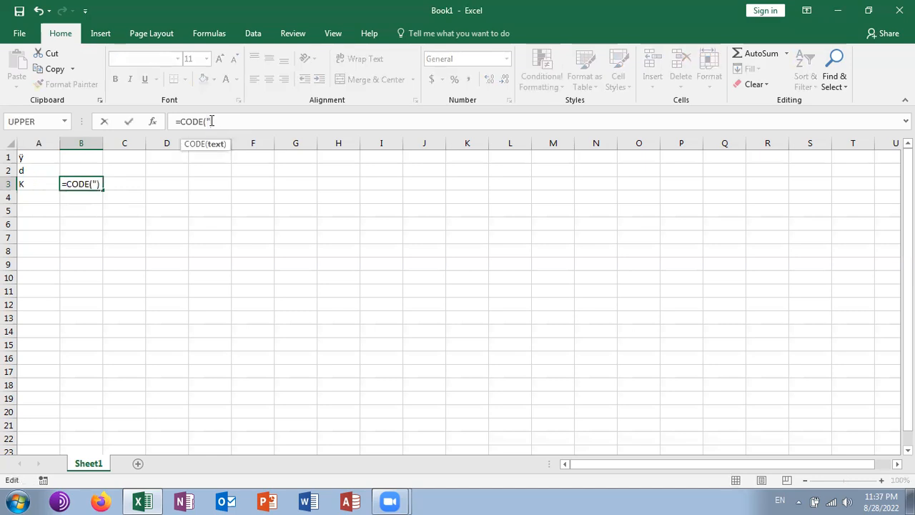
text(k)
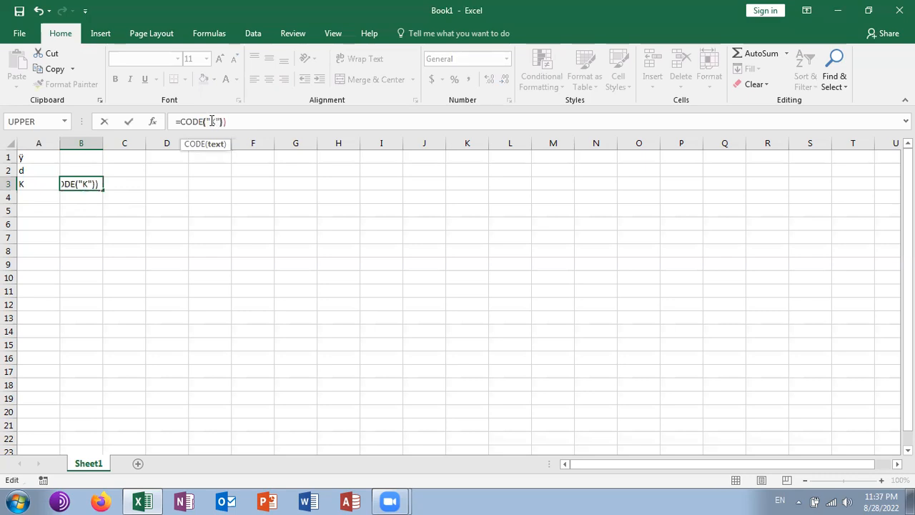
key(Enter)
text(=)
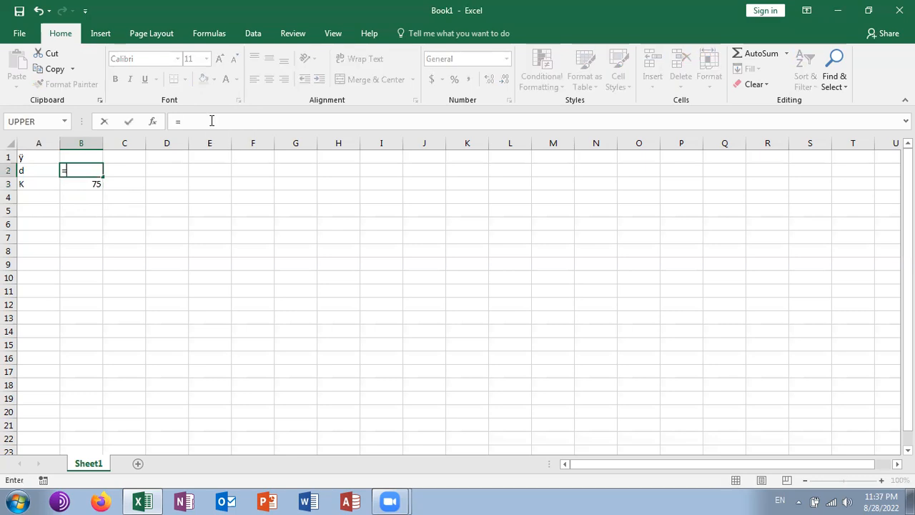
Step: Enter a CODE formula for "d" in B2 returning 100, then review A2's CHAR formula
text(c)
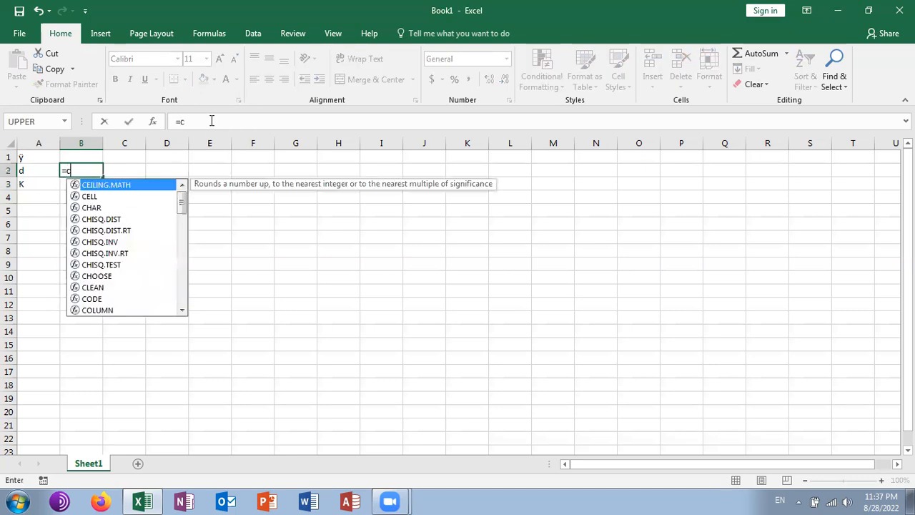
text(od)
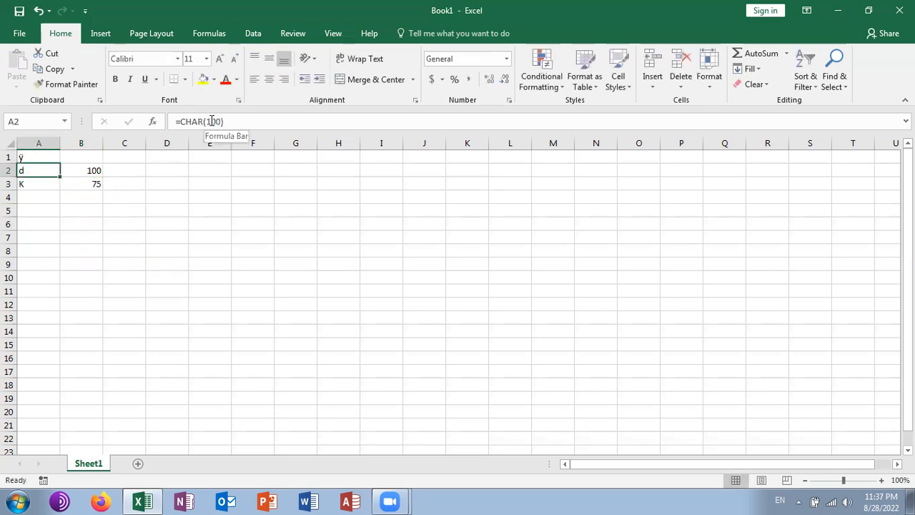
click(80, 171)
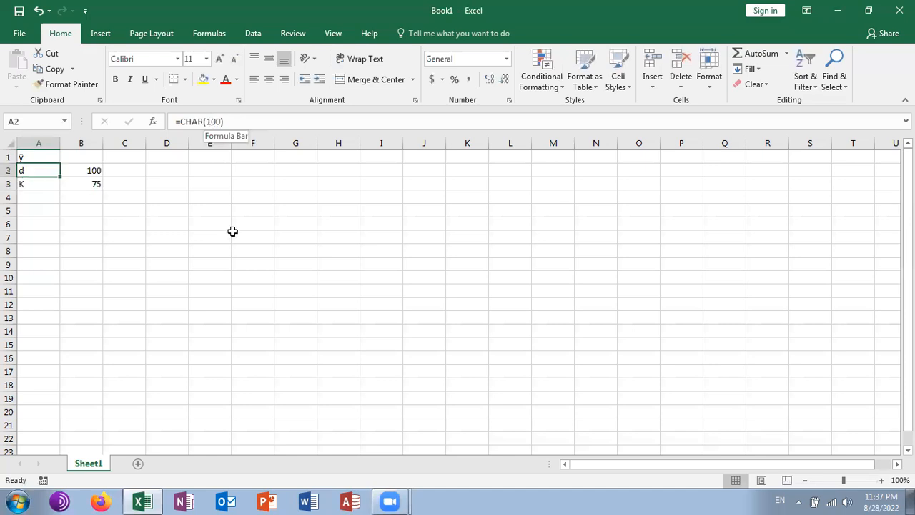
click(38, 183)
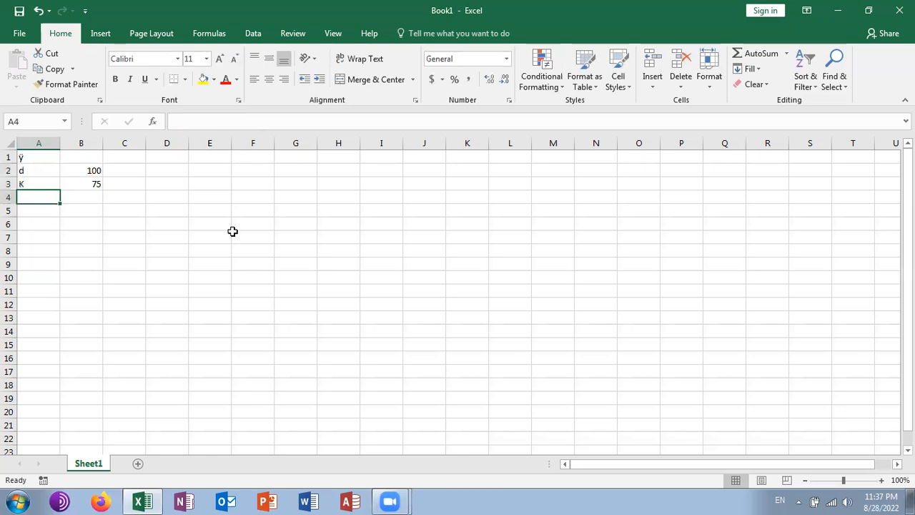
Step: Enter =CHAR(80) in A4, returning the character P
text(=)
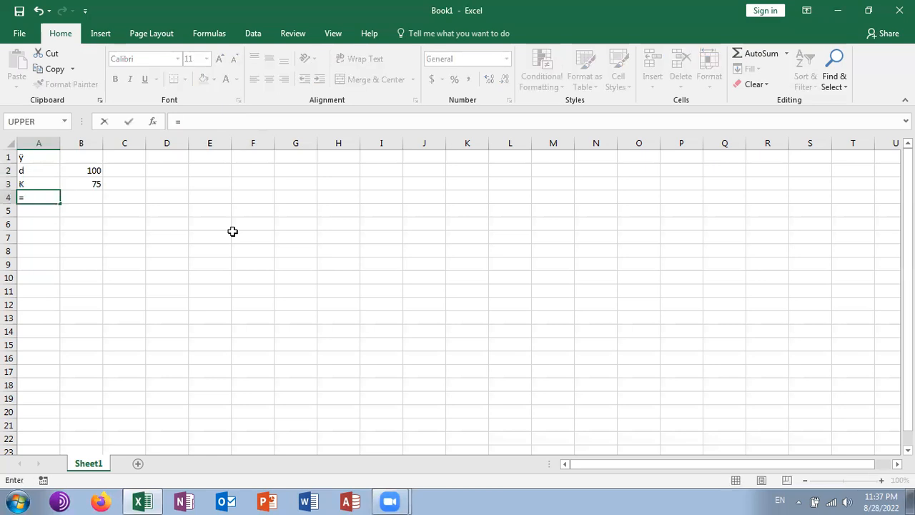
text(char()
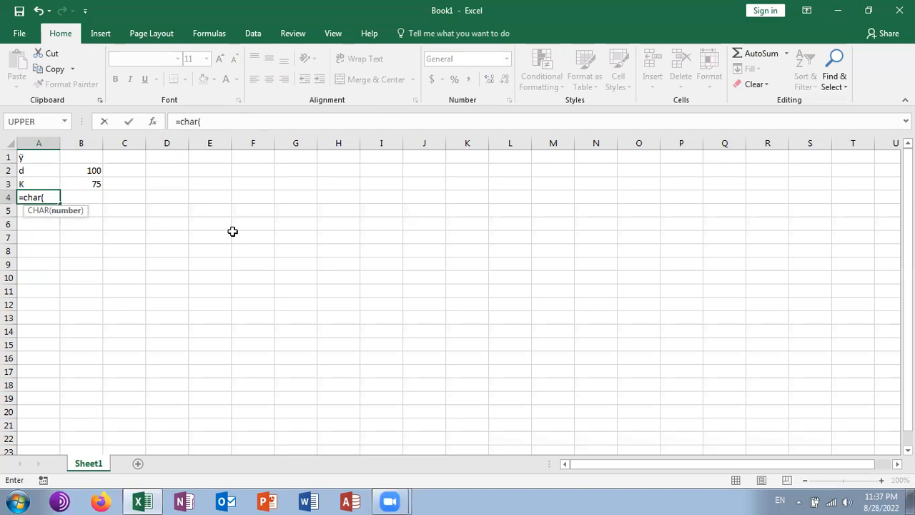
text(80))
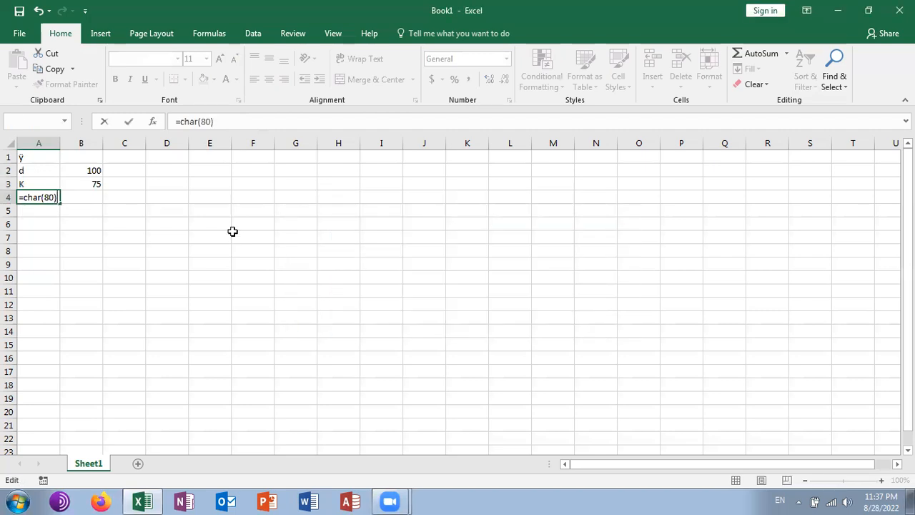
key(Enter)
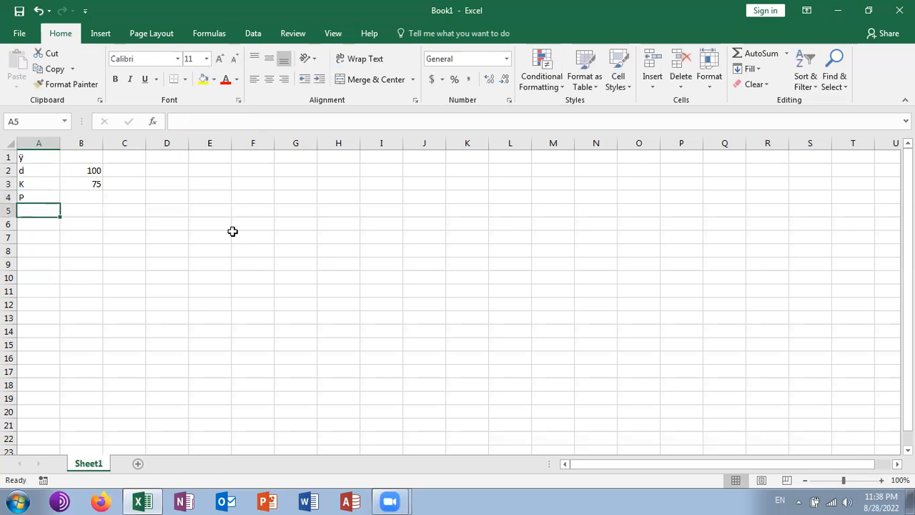
Step: Begin a =CHAR(110) formula in A5
text(=cg)
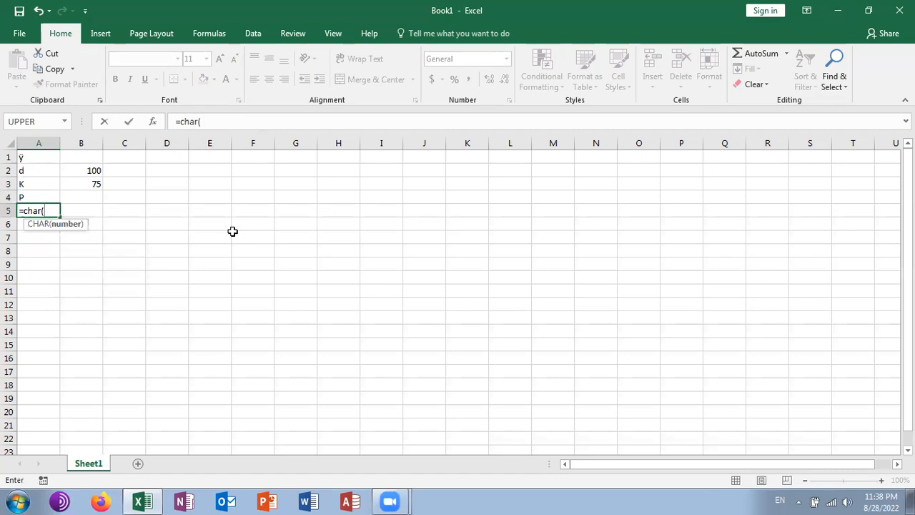
text(110))
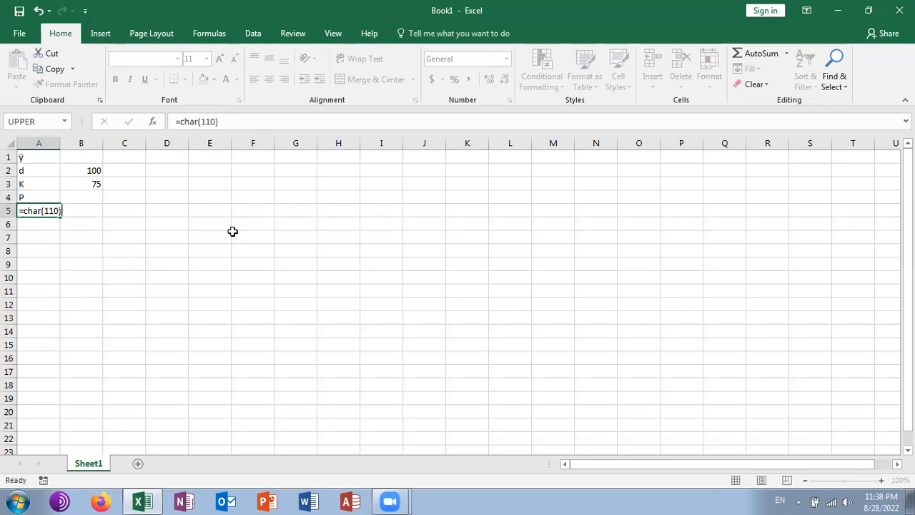